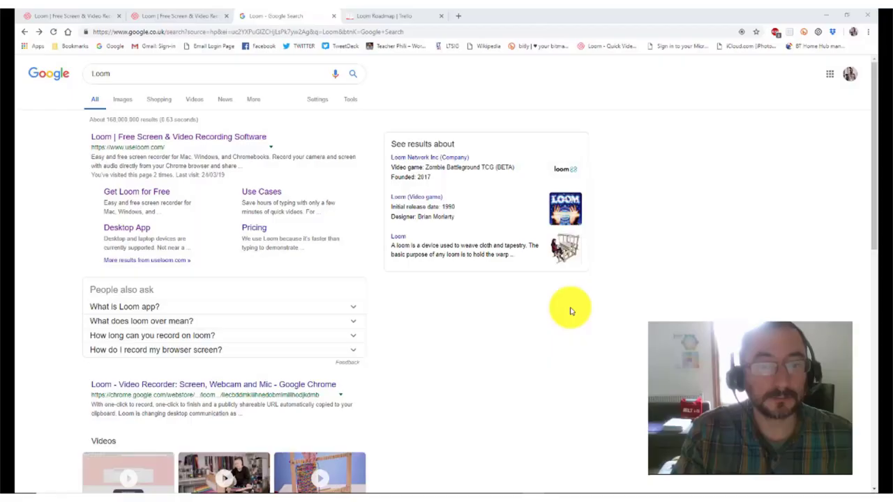
{"action": "mouse_move", "coordinate": [533, 328]}
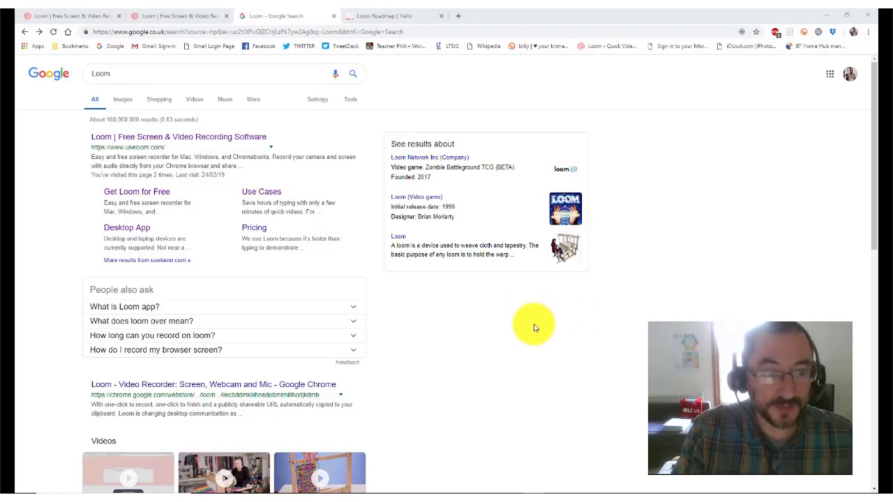
{"action": "mouse_move", "coordinate": [189, 132]}
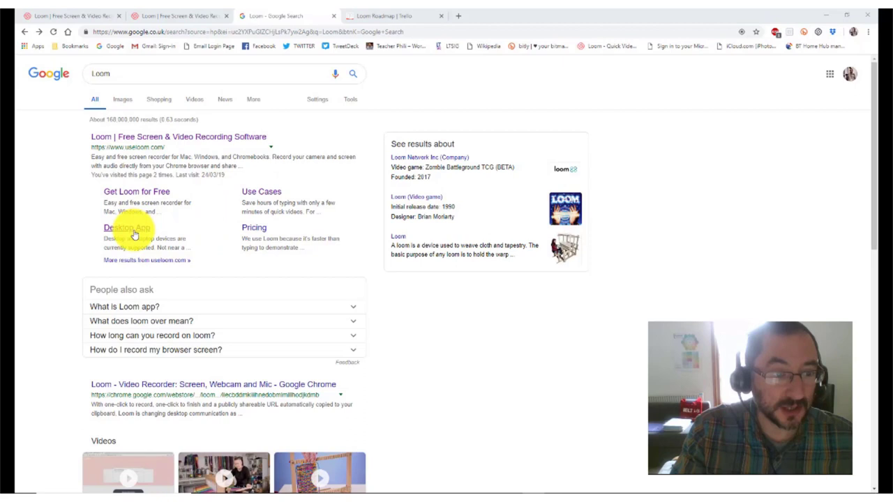
{"action": "left_click", "coordinate": [125, 228]}
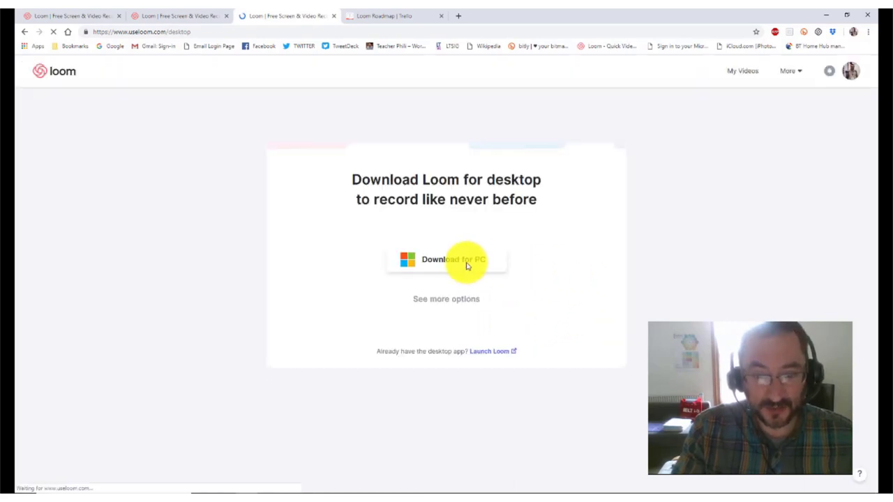
Download the Loom for Desktop installer using the 'Download for PC' option
{"action": "left_click", "coordinate": [447, 259]}
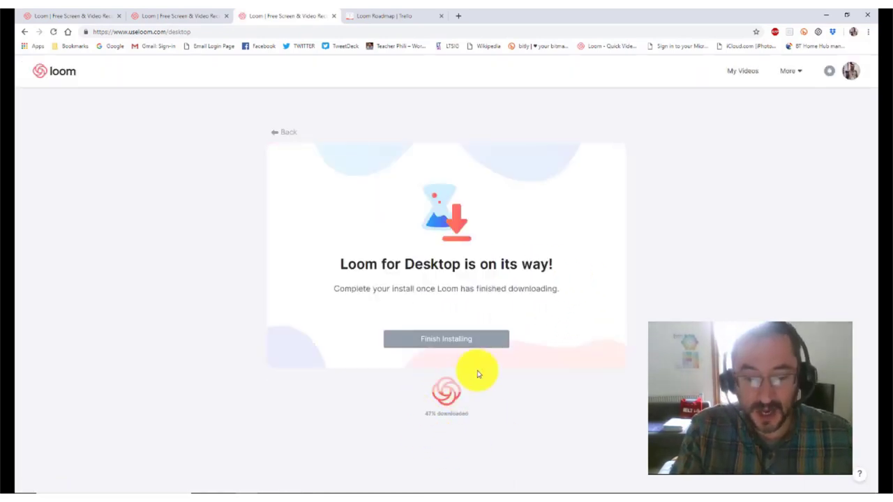
{"action": "mouse_move", "coordinate": [481, 397]}
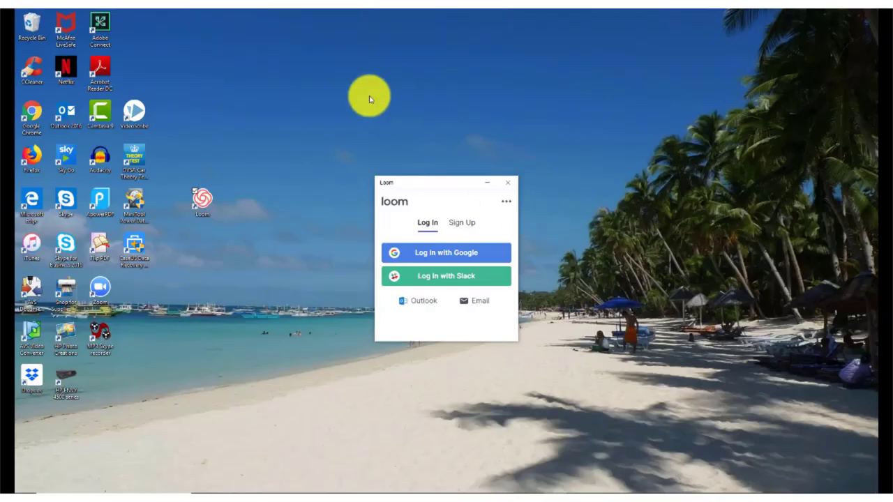
{"action": "mouse_move", "coordinate": [189, 221]}
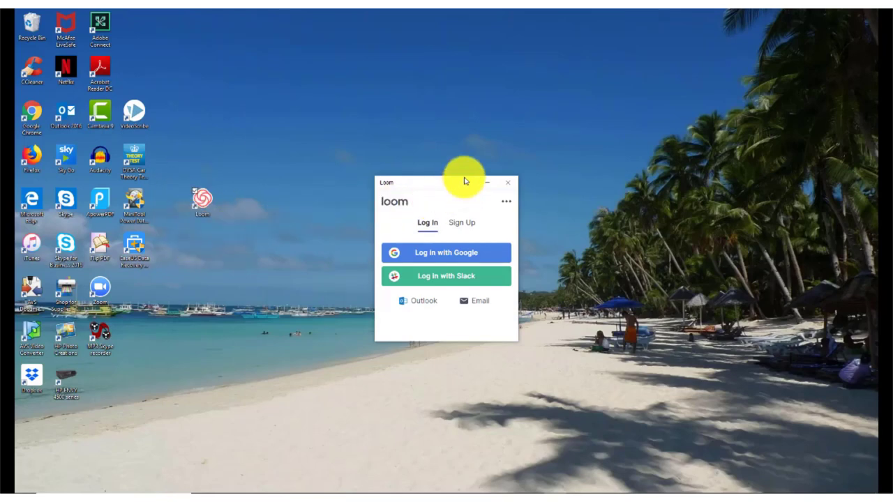
{"action": "mouse_move", "coordinate": [457, 186]}
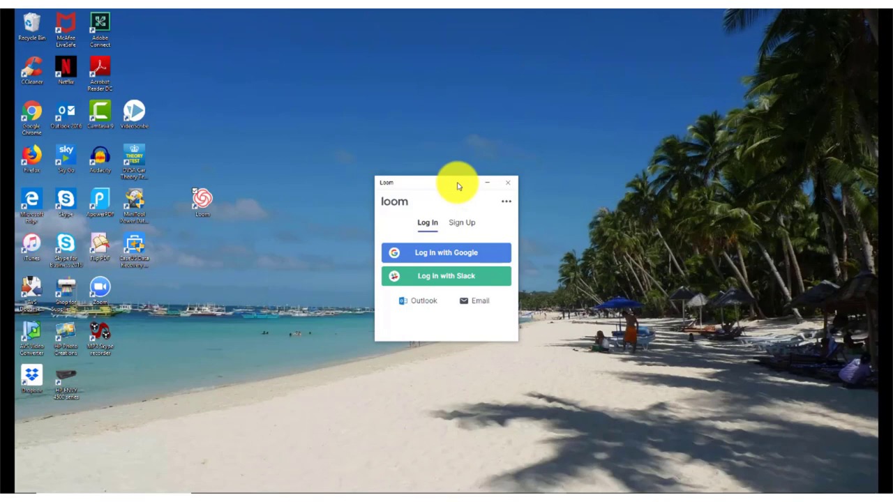
{"action": "mouse_move", "coordinate": [449, 302]}
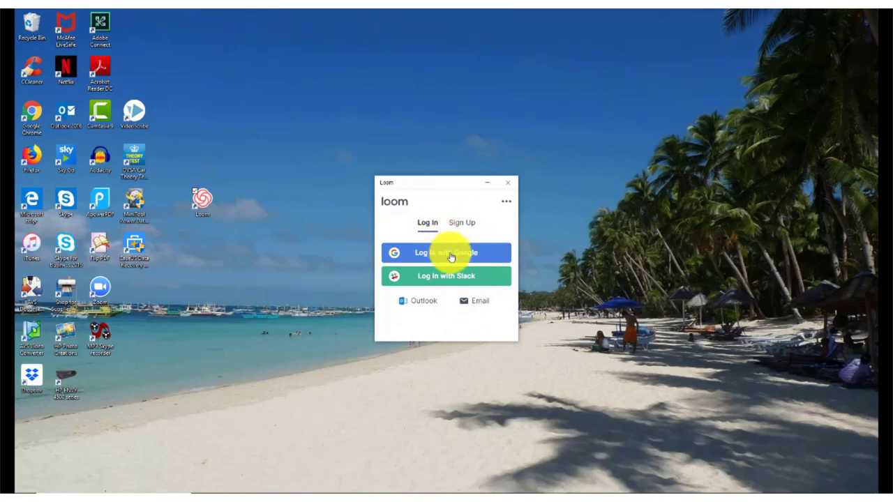
Log in to Loom with Google, entering the email and password to reach the recording setup
{"action": "left_click", "coordinate": [447, 253]}
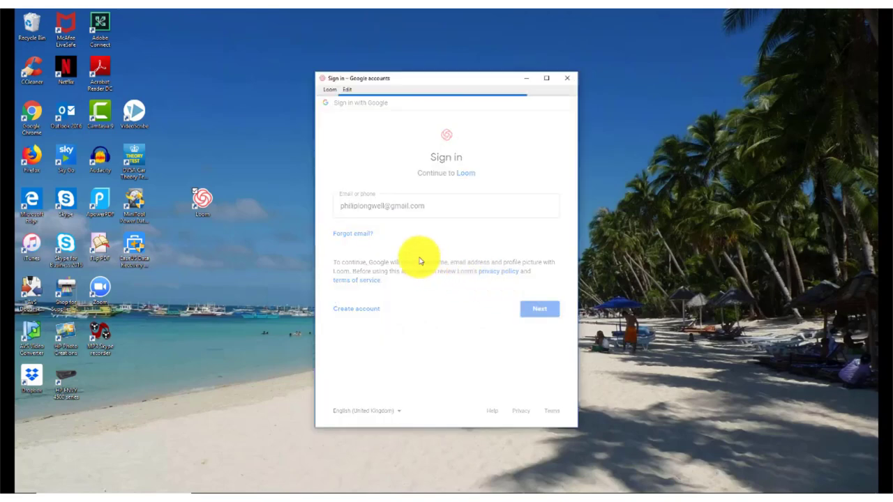
{"action": "left_click", "coordinate": [538, 308]}
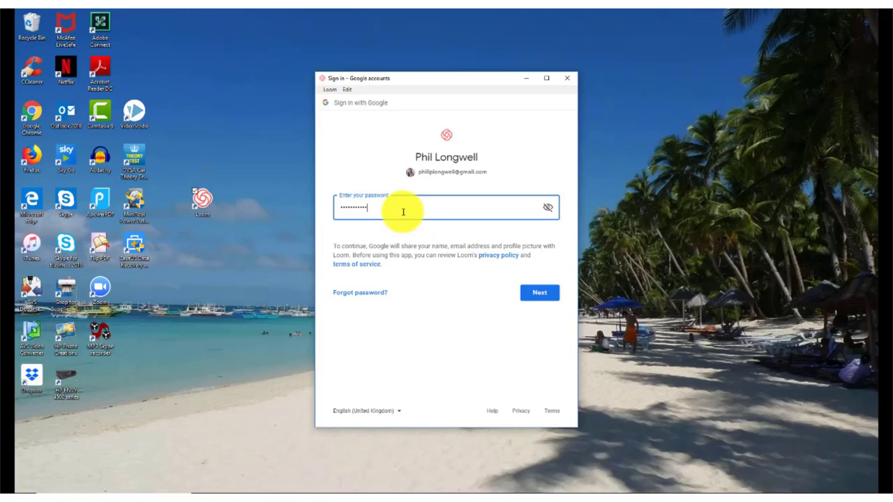
{"action": "left_click", "coordinate": [538, 293]}
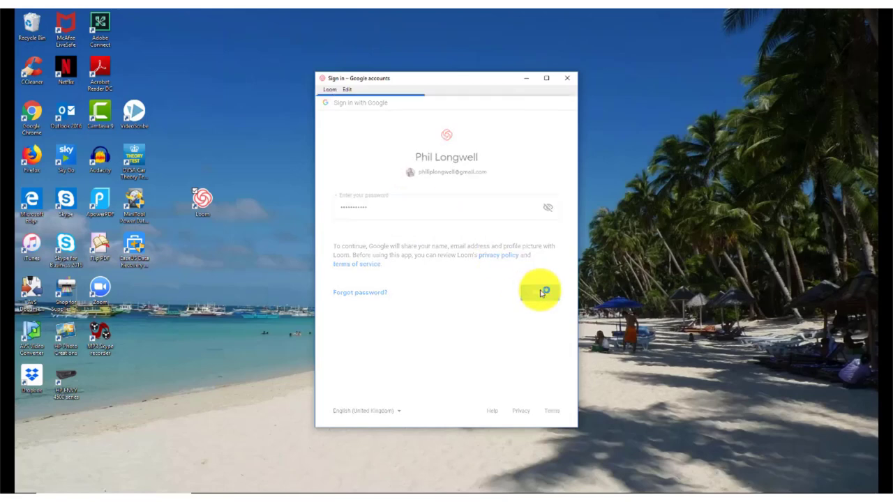
{"action": "left_click", "coordinate": [538, 291]}
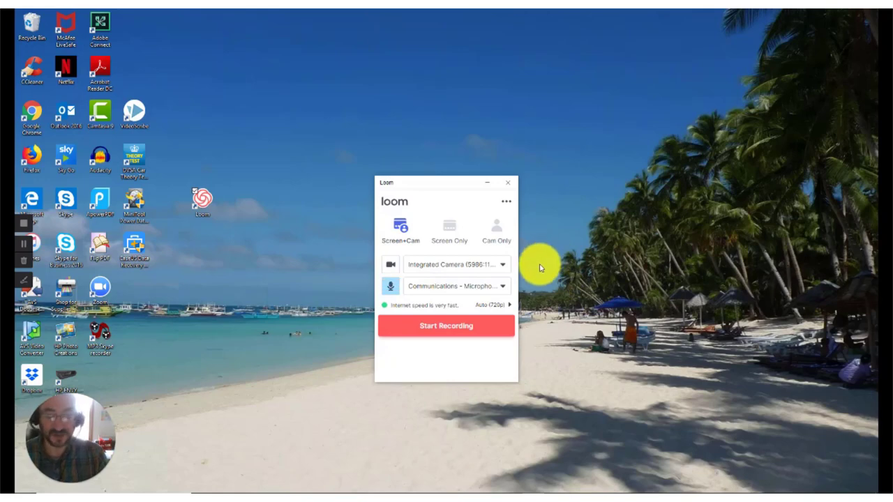
{"action": "mouse_move", "coordinate": [67, 466]}
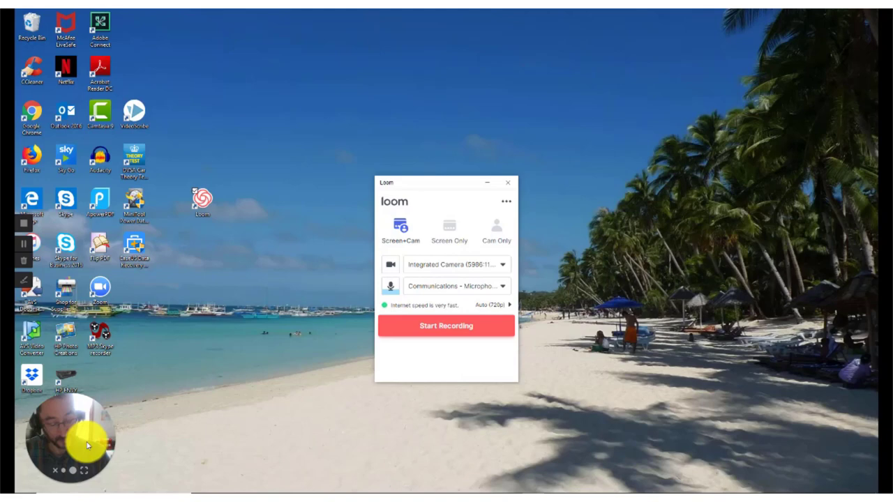
{"action": "mouse_move", "coordinate": [449, 223]}
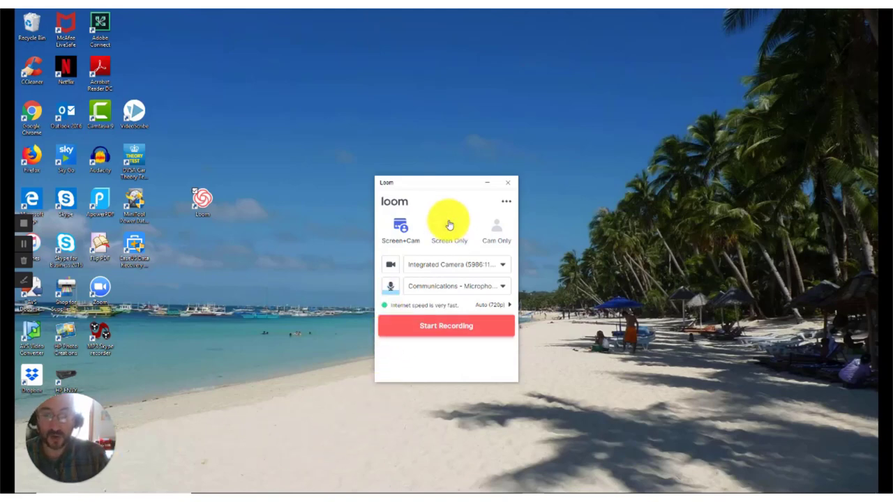
Try screen-only and cam-only modes, settle on Screen+Cam with Integrated Camera and microphone selected
{"action": "left_click", "coordinate": [449, 223]}
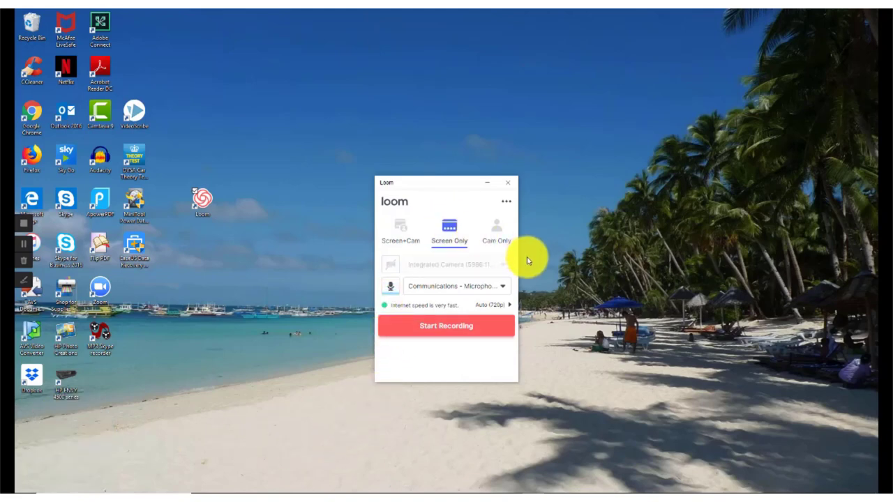
{"action": "left_click", "coordinate": [497, 229]}
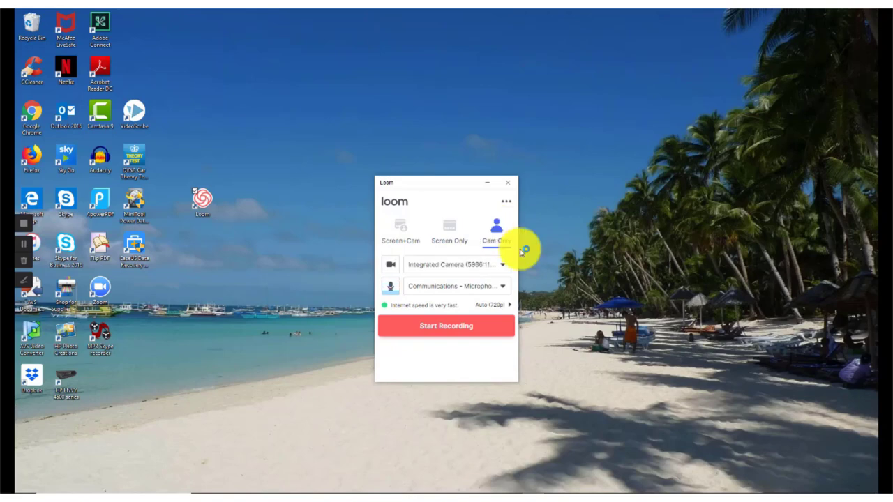
{"action": "left_click", "coordinate": [400, 230]}
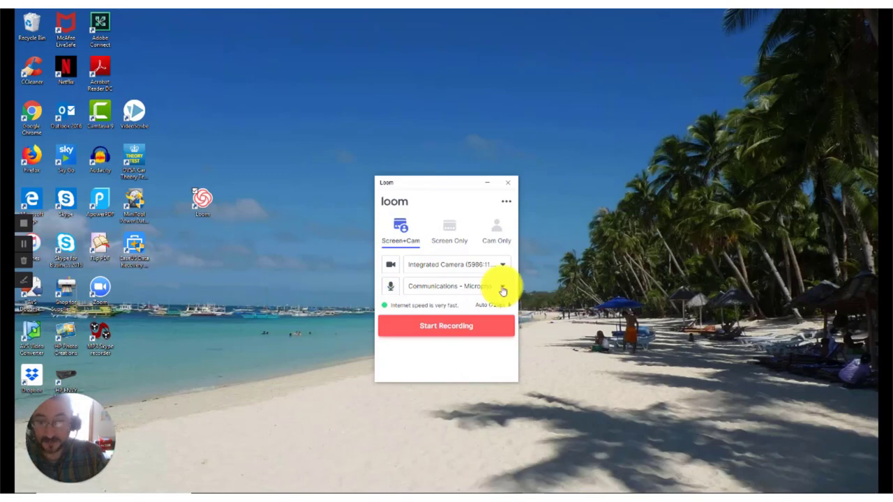
{"action": "left_click", "coordinate": [457, 285]}
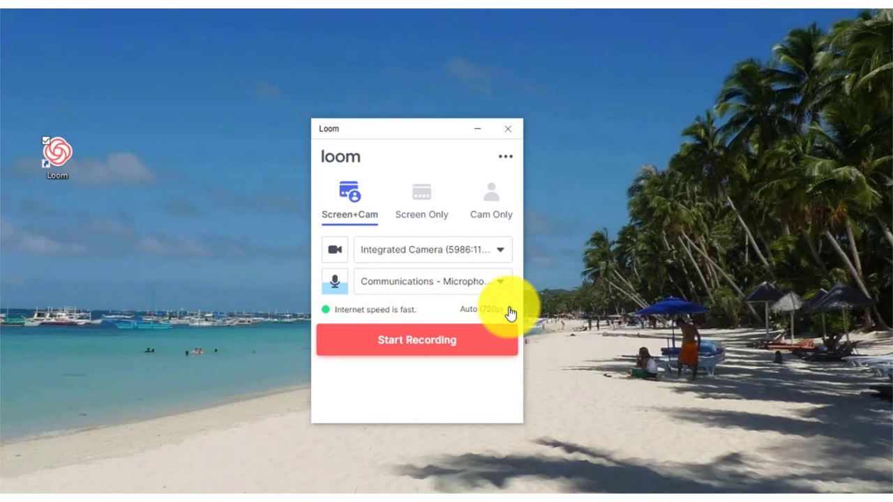
{"action": "left_click", "coordinate": [480, 310]}
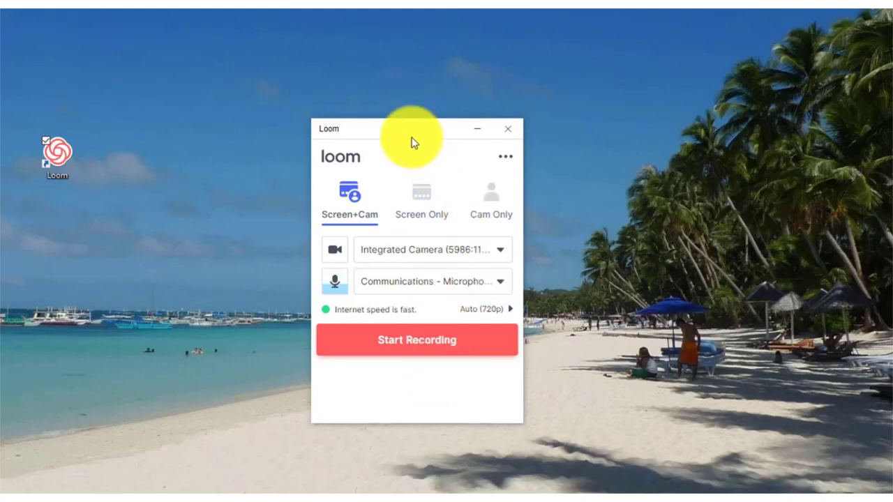
{"action": "mouse_move", "coordinate": [446, 403]}
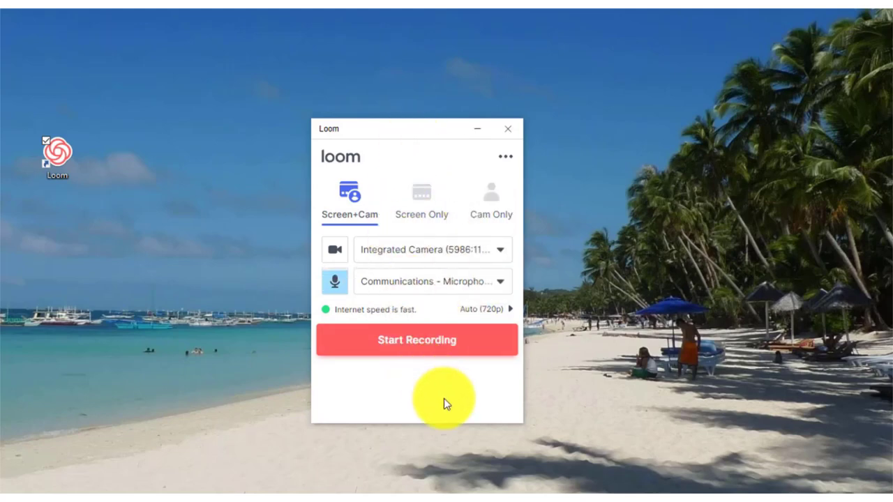
{"action": "mouse_move", "coordinate": [415, 281]}
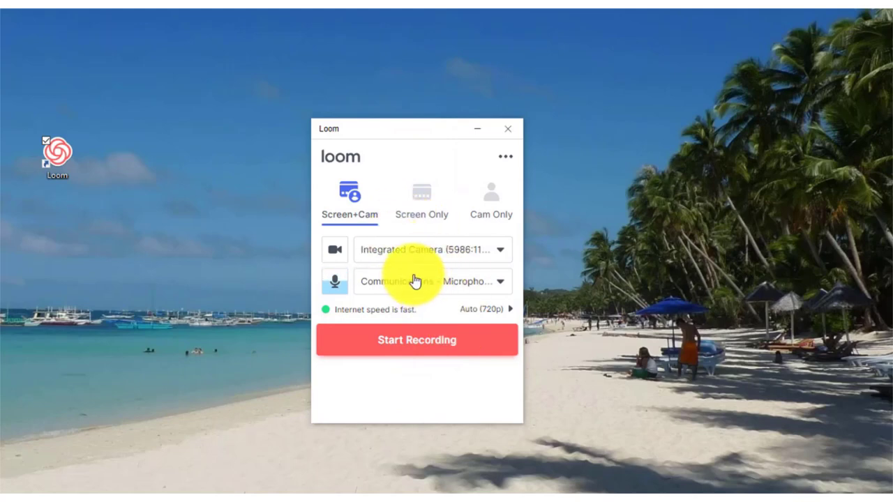
{"action": "mouse_move", "coordinate": [458, 340]}
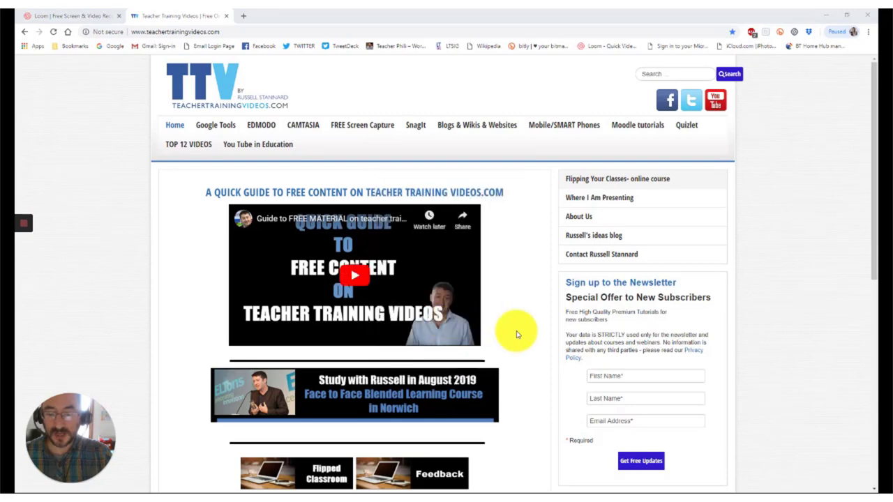
{"action": "mouse_move", "coordinate": [503, 314]}
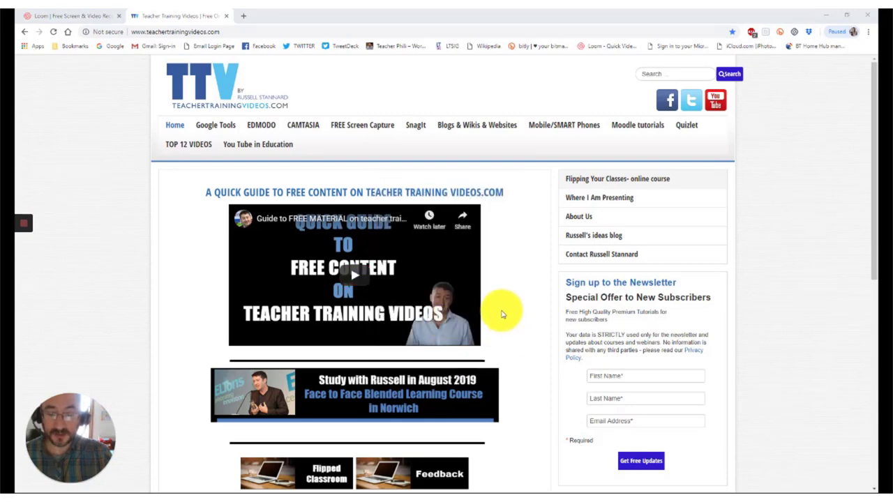
{"action": "mouse_move", "coordinate": [503, 315]}
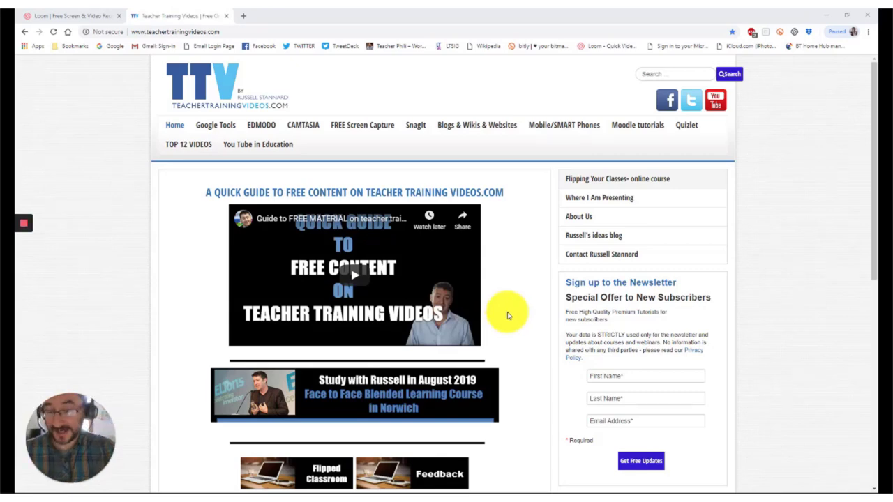
{"action": "mouse_move", "coordinate": [515, 336]}
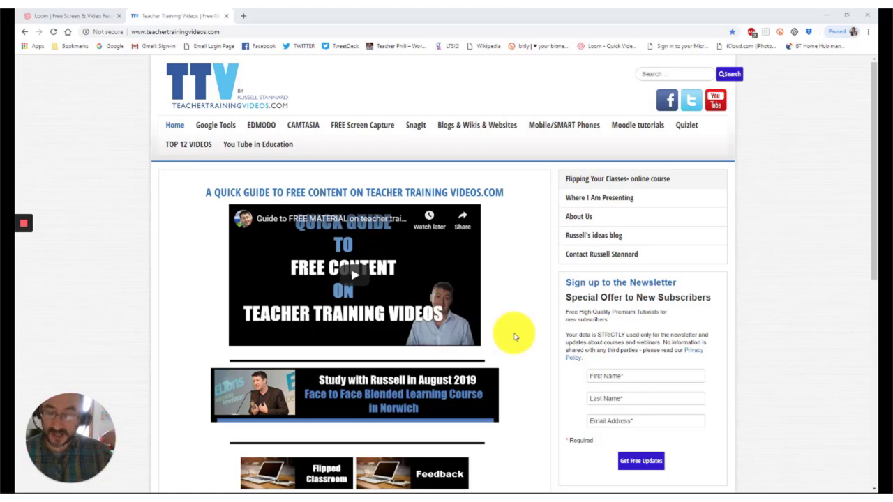
{"action": "mouse_move", "coordinate": [511, 237]}
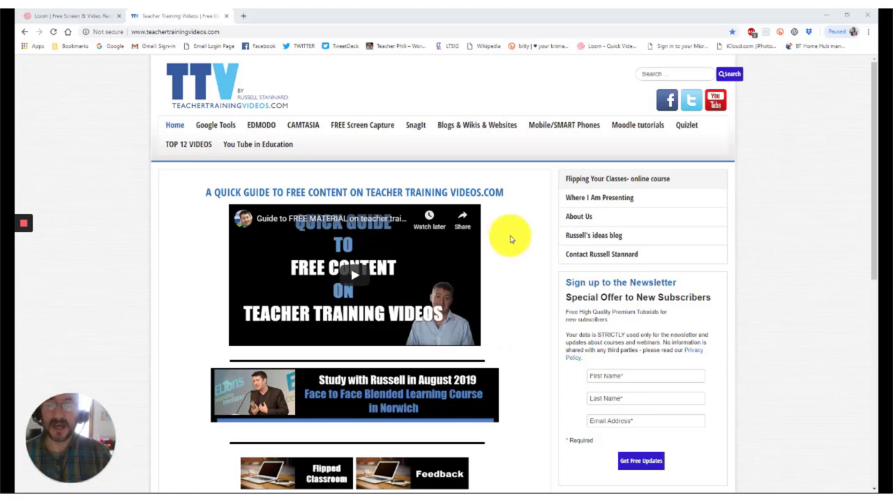
With the recording underway, show the Blogs & Wikis & Websites page of the teacher training site
{"action": "left_click", "coordinate": [477, 125]}
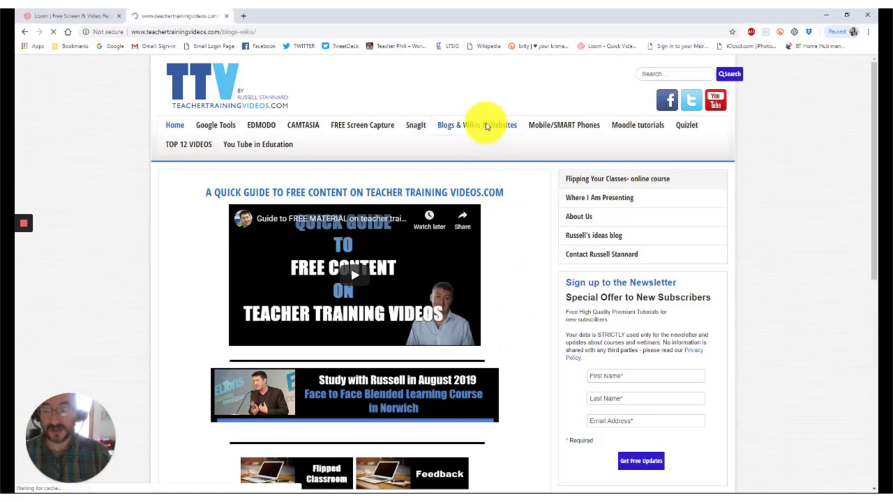
{"action": "left_click", "coordinate": [477, 126]}
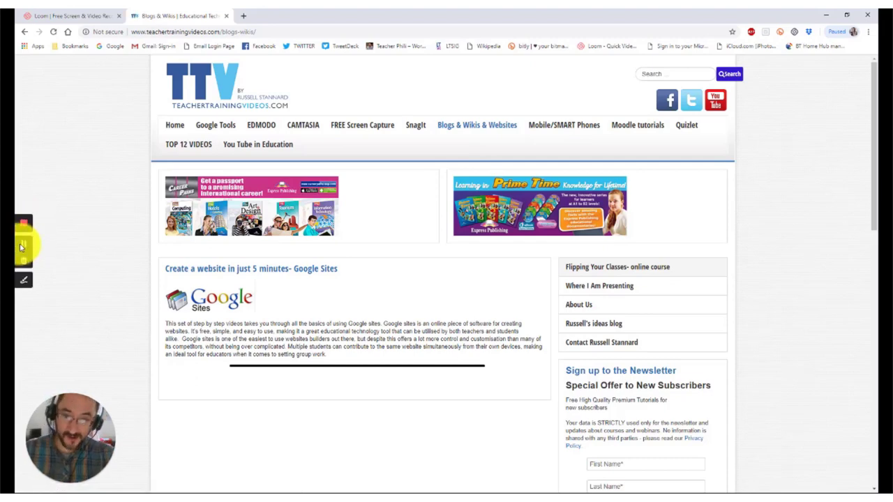
Draw a green freehand circle around the Google Sites article using Loom's pencil tool
{"action": "left_click", "coordinate": [22, 223]}
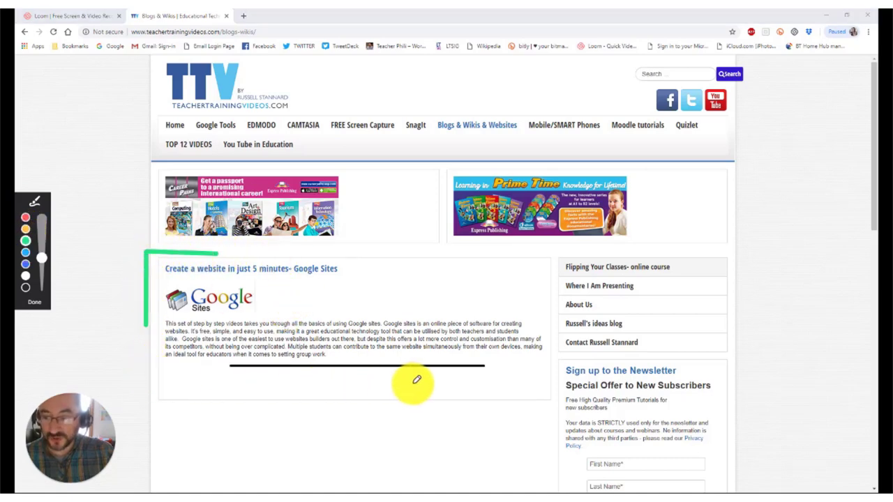
{"action": "left_click_drag", "start_coordinate": [415, 379], "coordinate": [505, 249]}
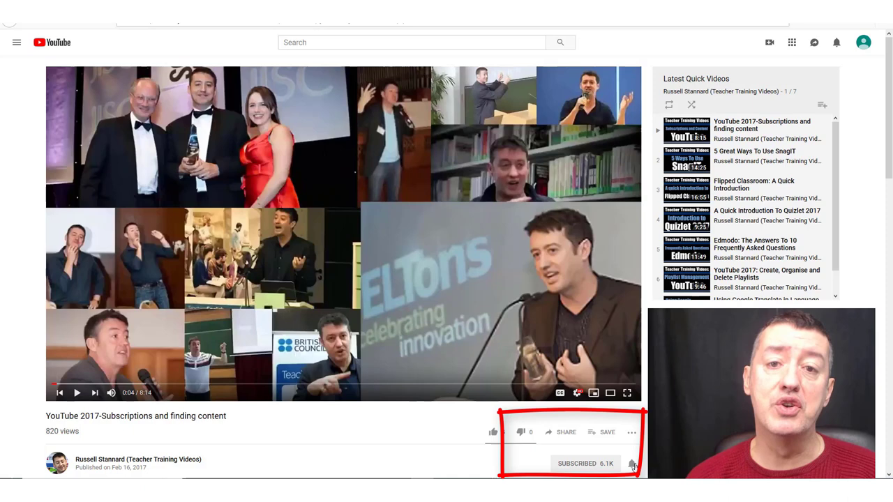
{"action": "left_click", "coordinate": [494, 433]}
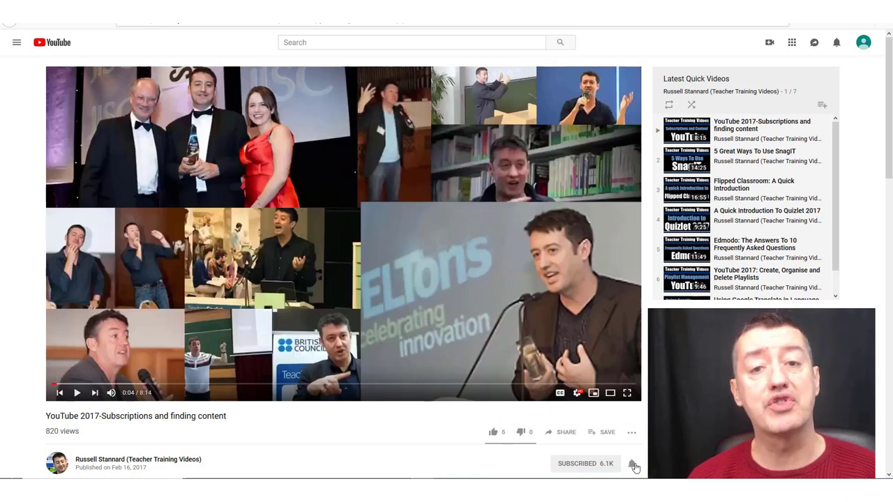
{"action": "left_click", "coordinate": [178, 15]}
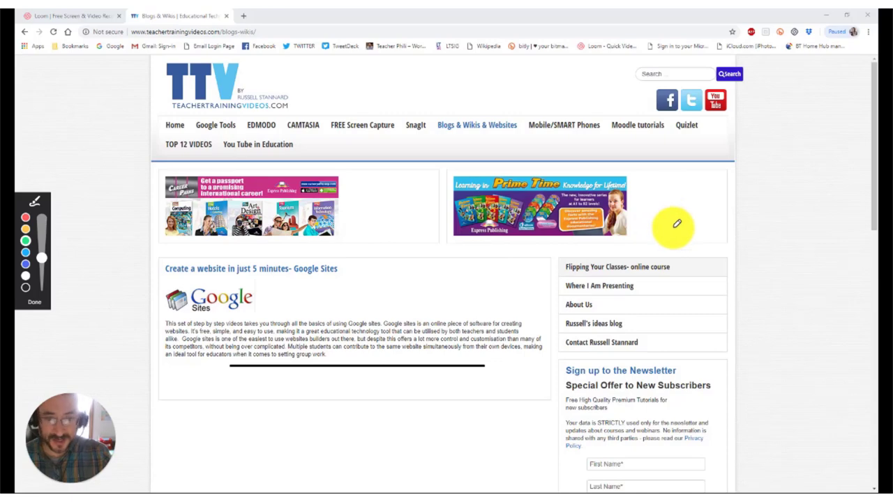
{"action": "mouse_move", "coordinate": [249, 305]}
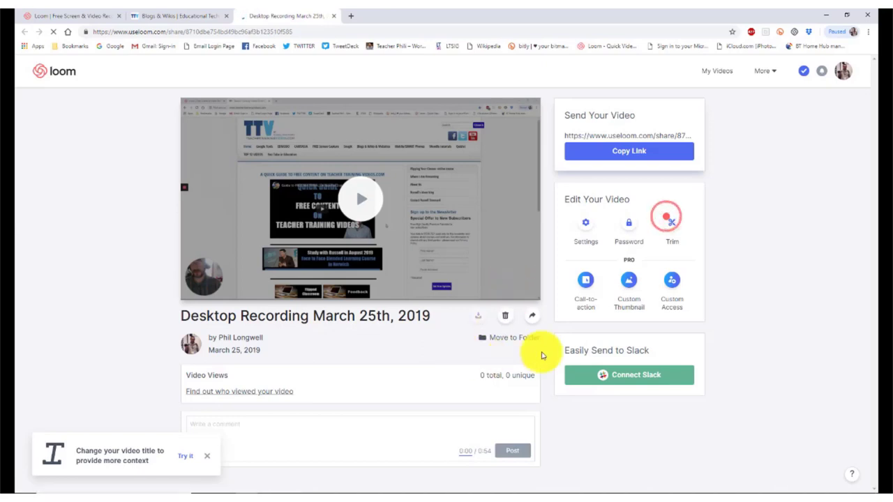
{"action": "mouse_move", "coordinate": [532, 315]}
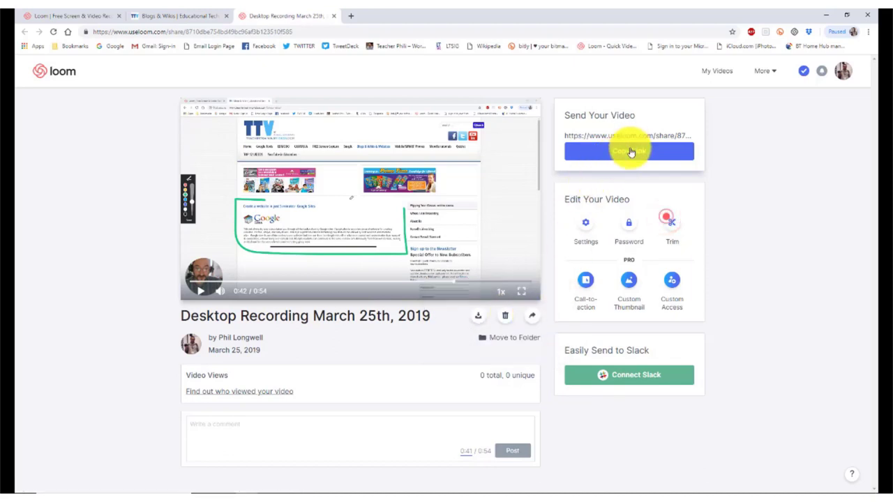
Copy the video's share link from the Loom page and return to the teacher training homepage
{"action": "left_click", "coordinate": [628, 151]}
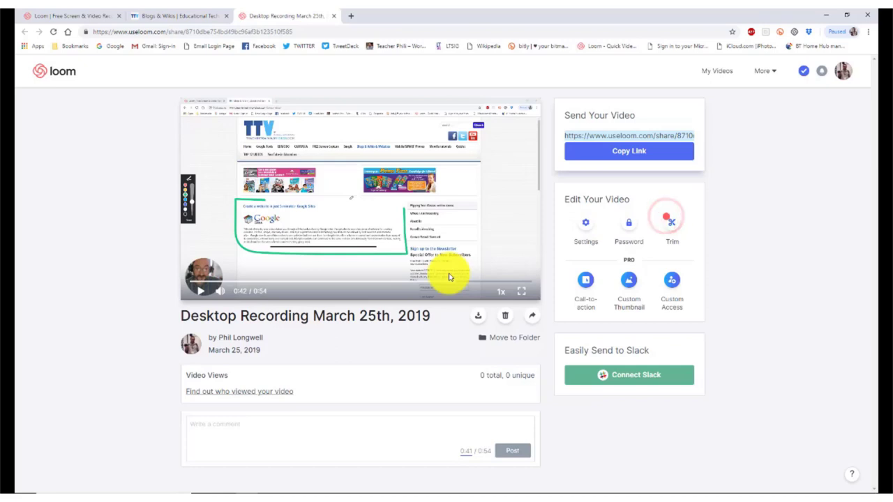
{"action": "left_click", "coordinate": [160, 16]}
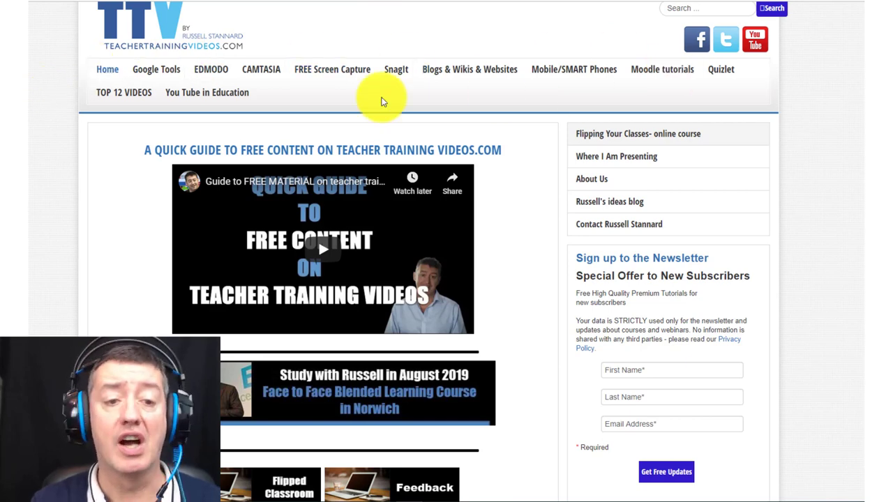
{"action": "mouse_move", "coordinate": [298, 103]}
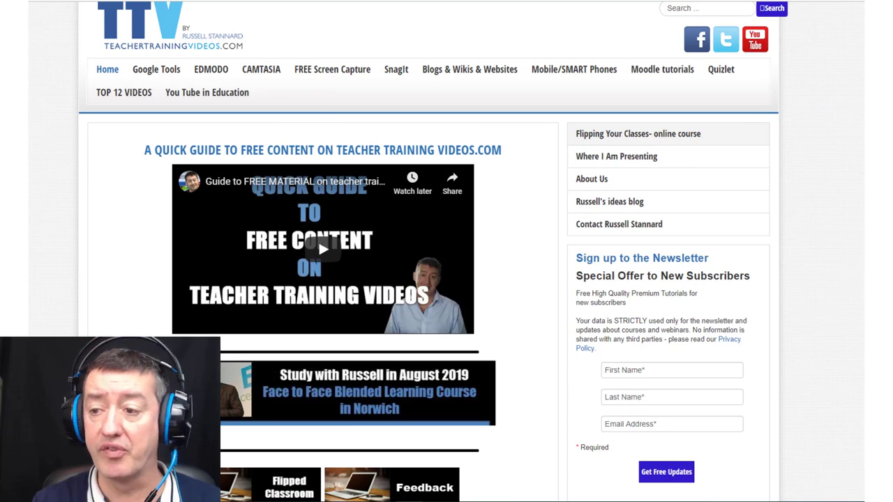
{"action": "scroll", "scroll_direction": "down", "scroll_amount": 3}
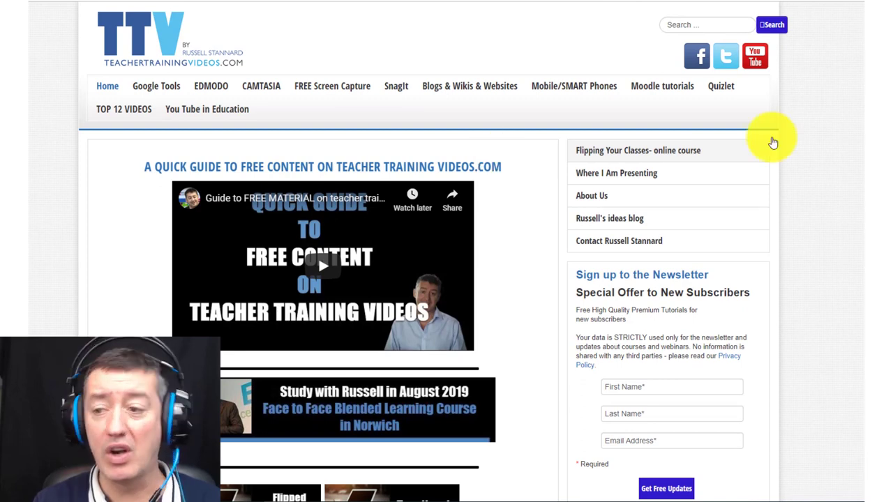
{"action": "scroll", "scroll_direction": "down", "scroll_amount": 3}
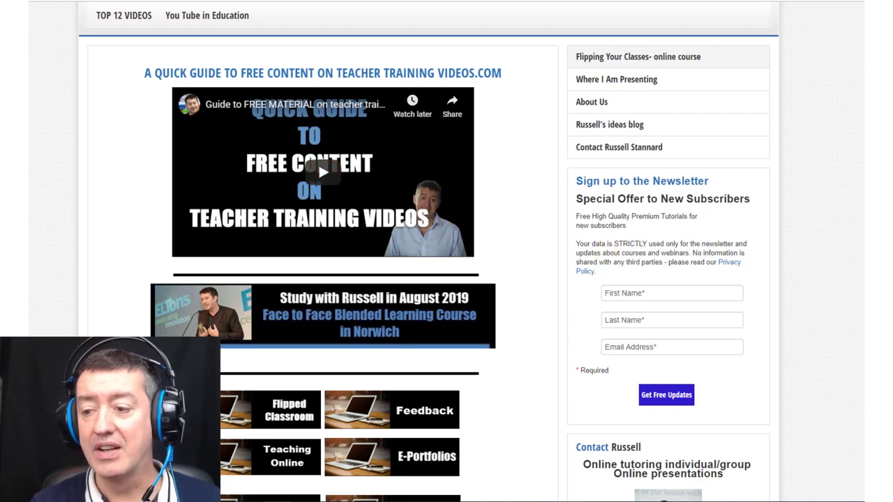
{"action": "scroll", "scroll_direction": "up", "scroll_amount": 3}
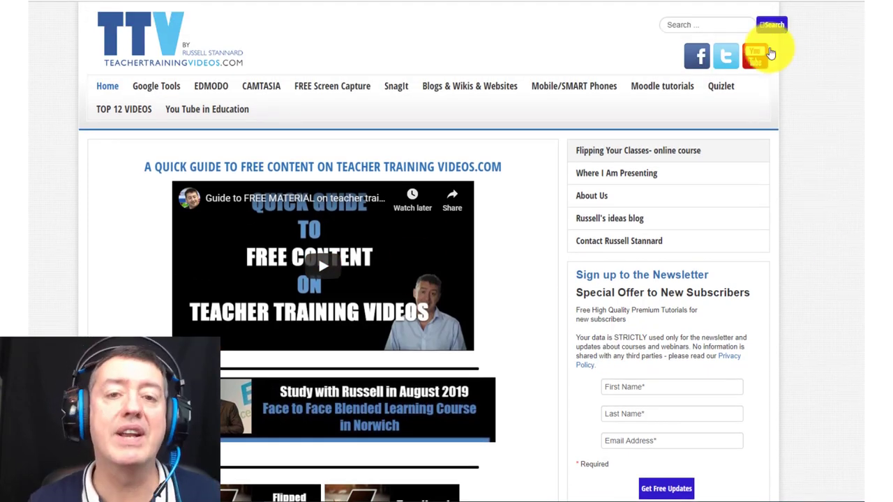